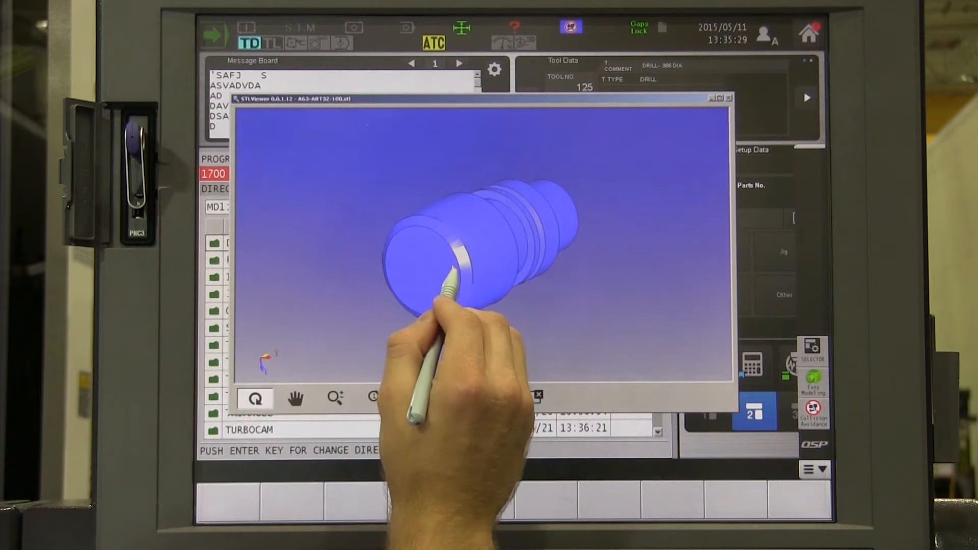
Orbit the turned part model with the rotate tool to view another side.
drag(473, 281, 461, 262)
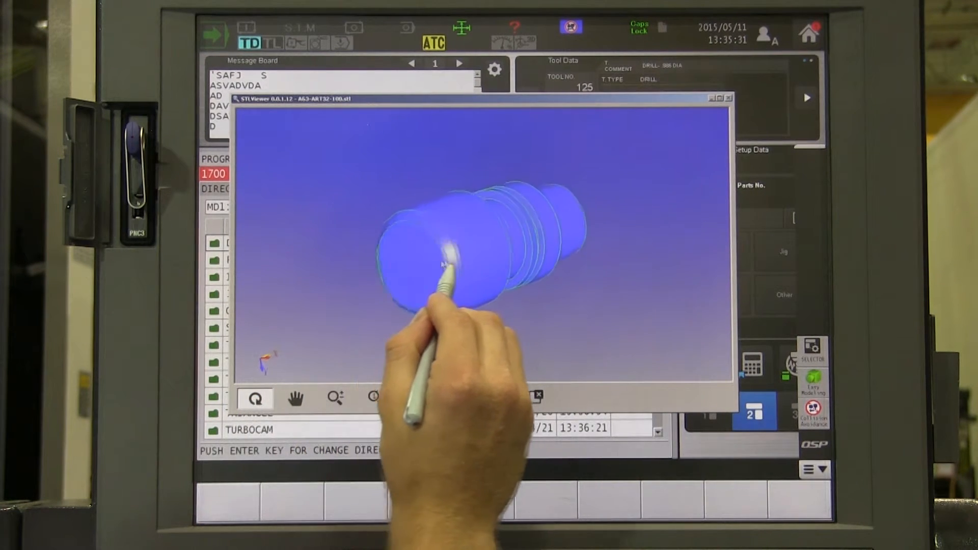
drag(449, 268, 393, 281)
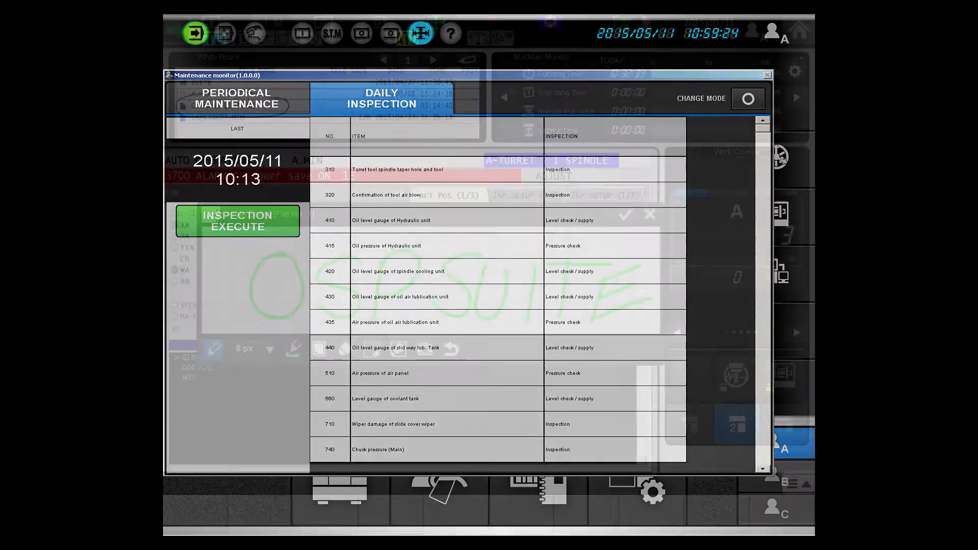
Close the maintenance monitor to reach the home screen with clock and operation modes.
click(769, 75)
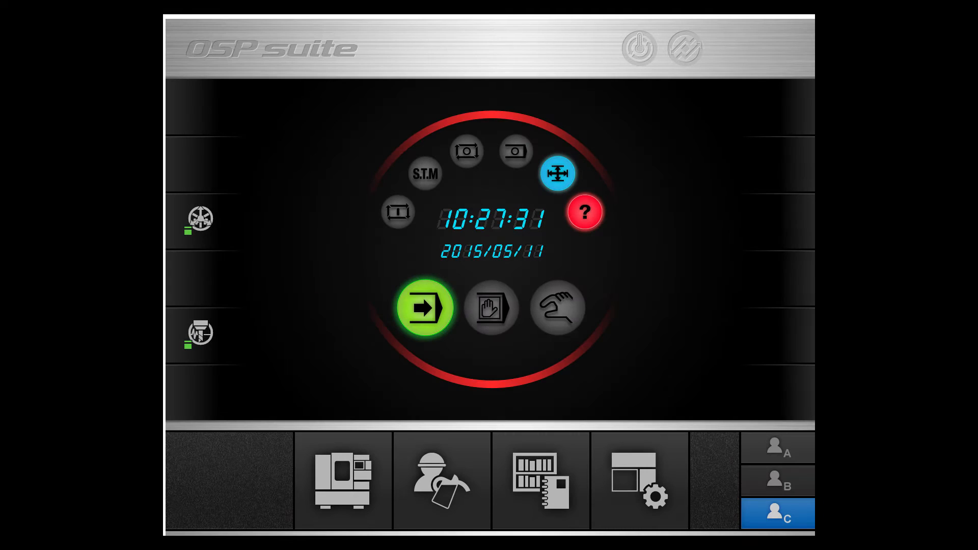
click(778, 442)
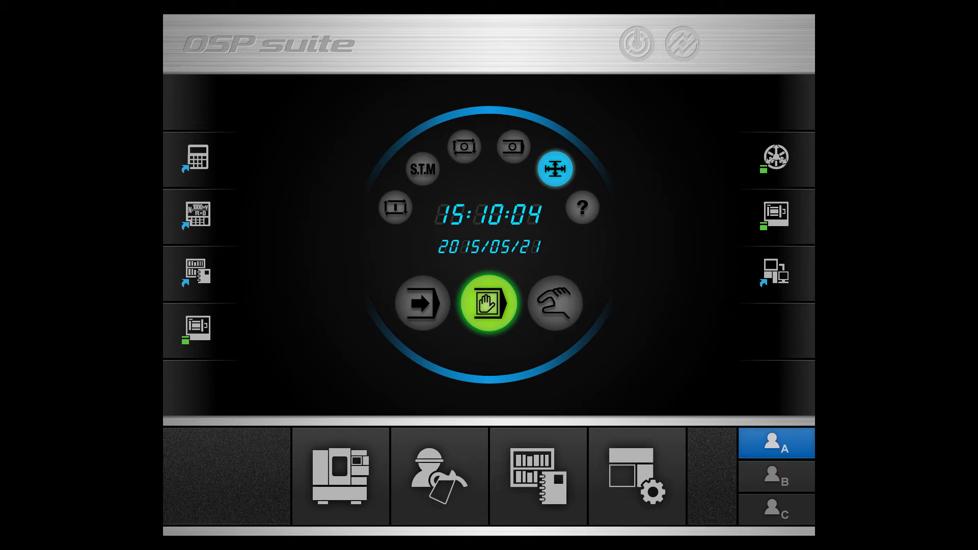
click(776, 510)
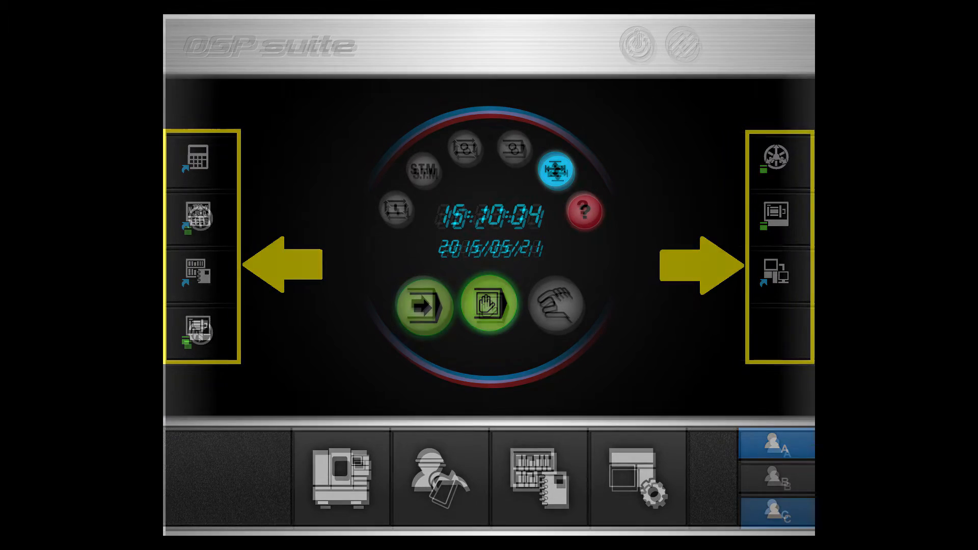
click(777, 512)
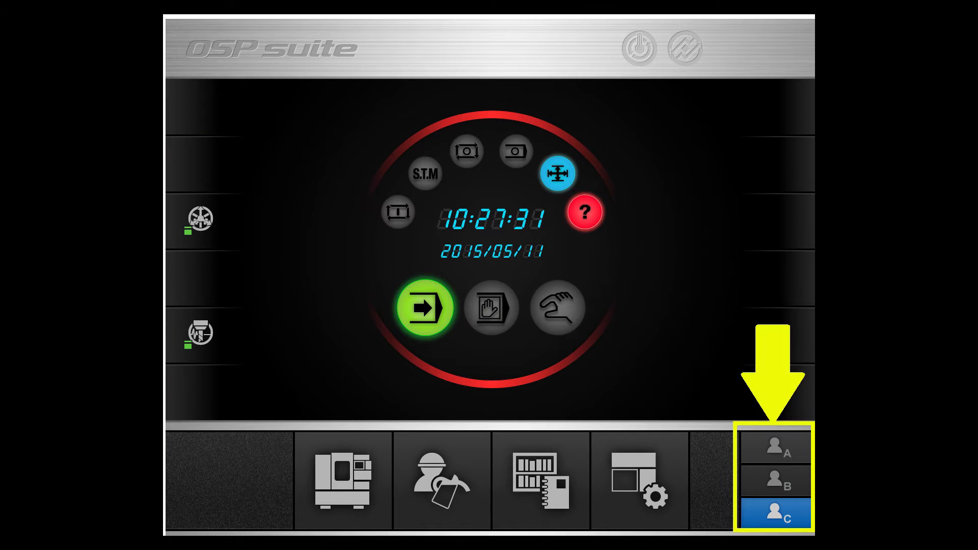
click(776, 446)
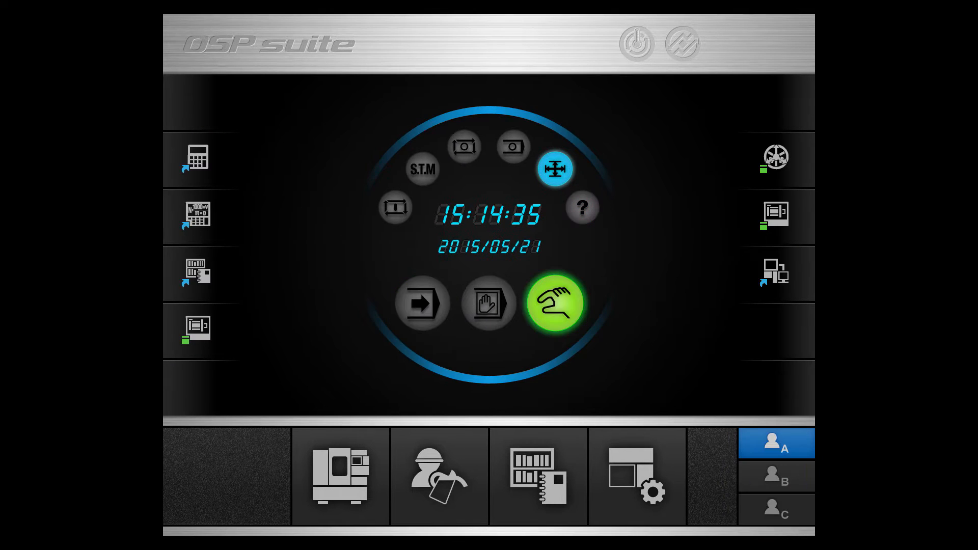
click(776, 511)
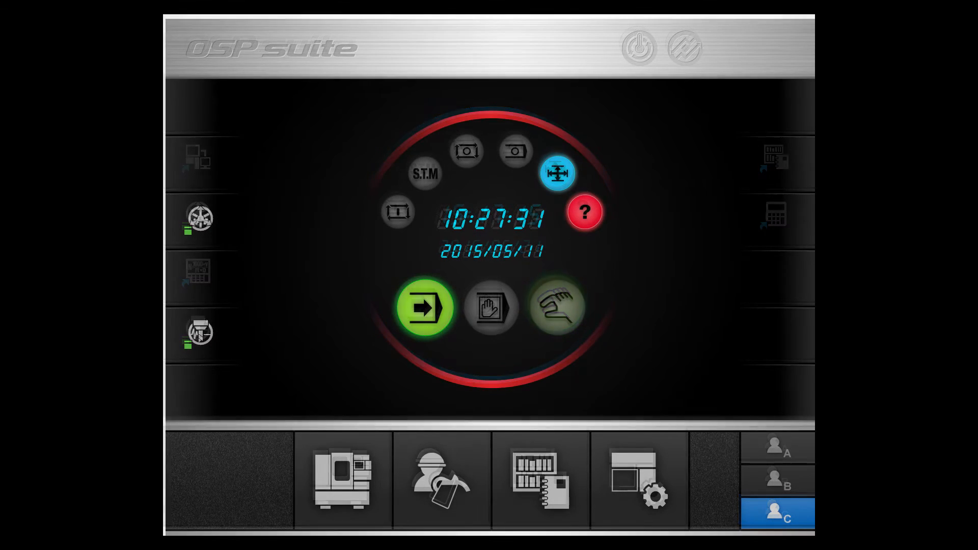
click(342, 480)
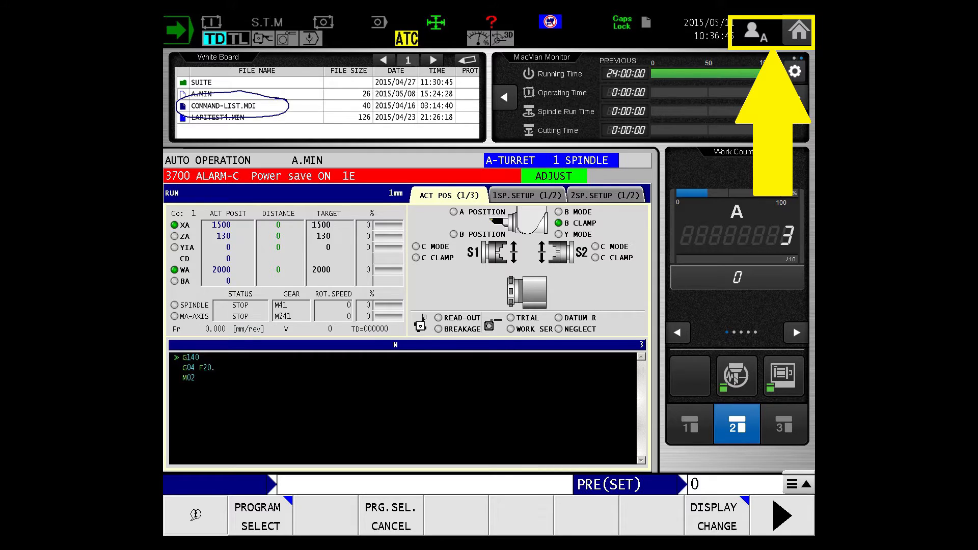
click(799, 32)
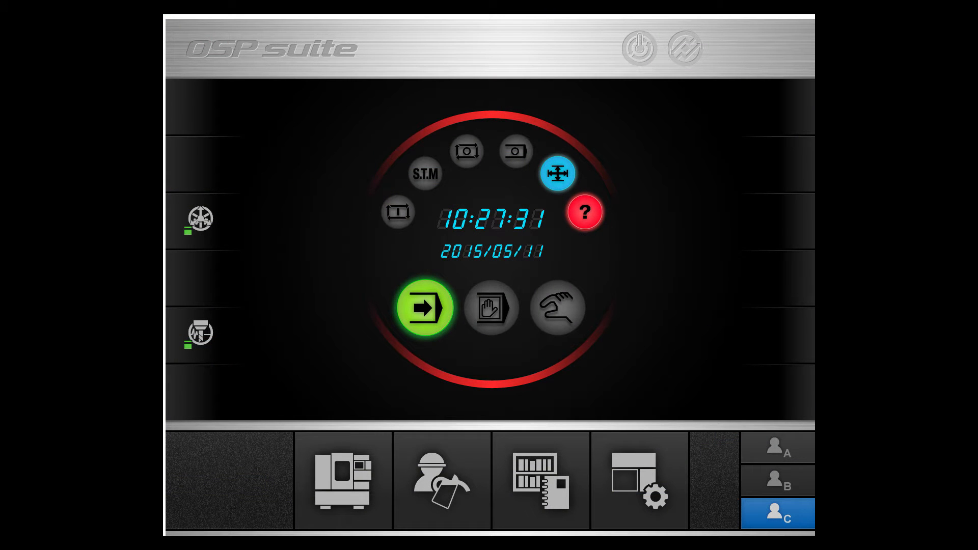
click(426, 307)
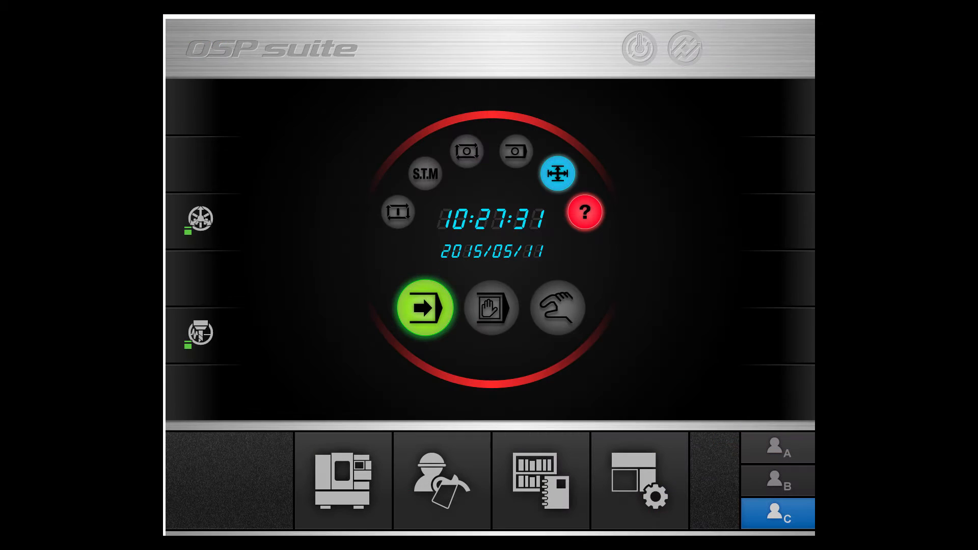
click(441, 479)
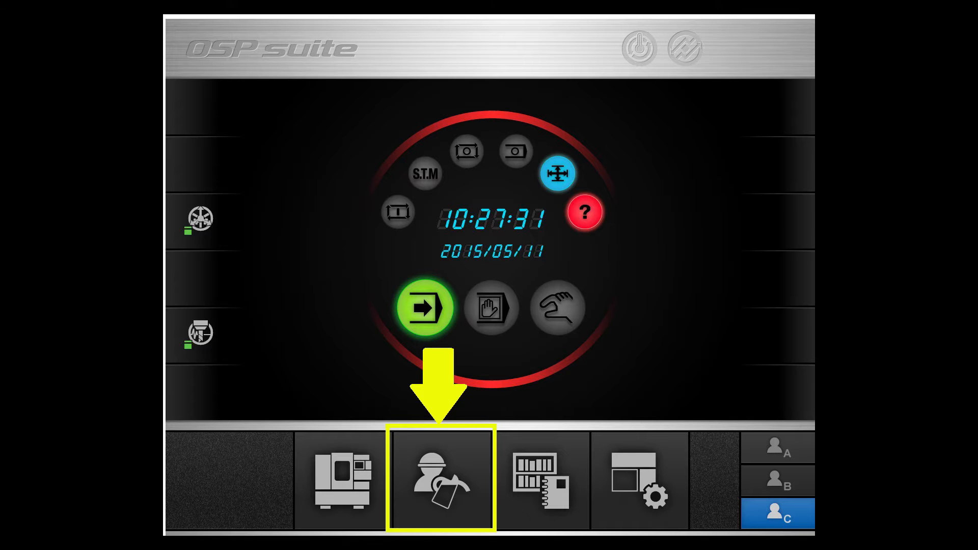
Open the maintenance monitor, view Daily Inspection, then return to Periodical Maintenance items.
click(442, 480)
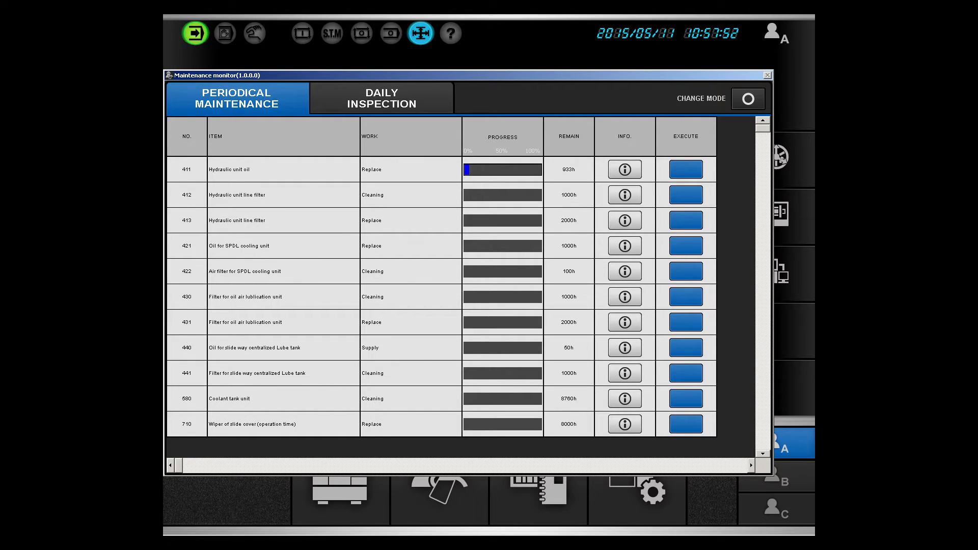
click(381, 98)
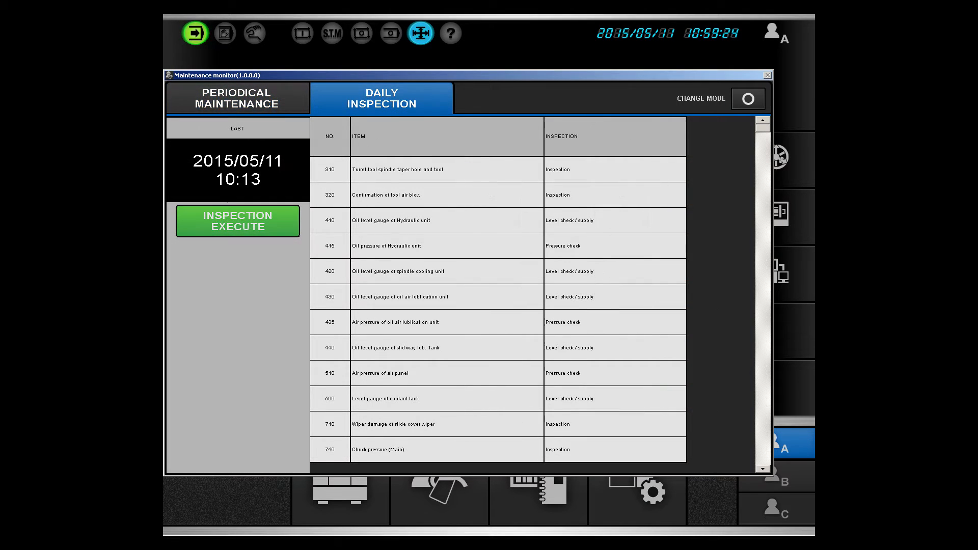
click(237, 98)
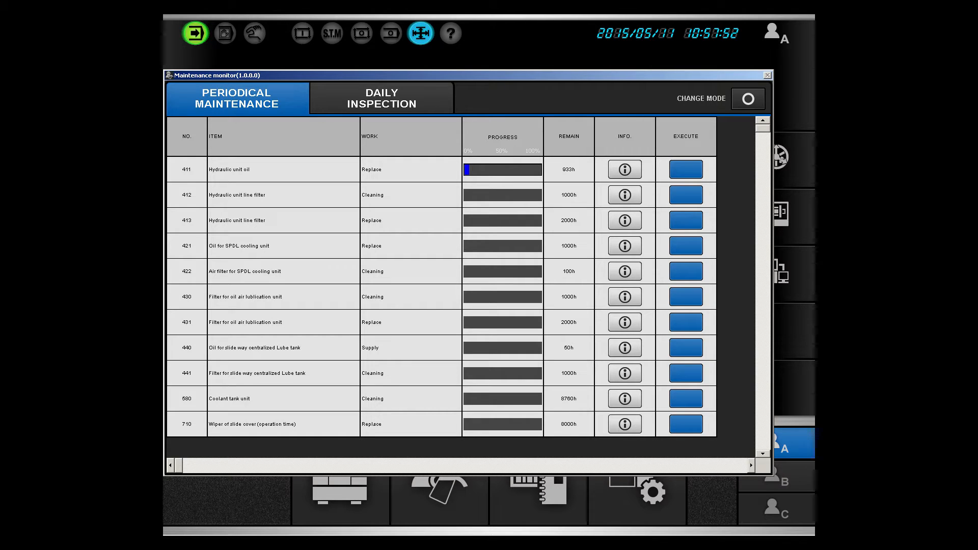
click(185, 169)
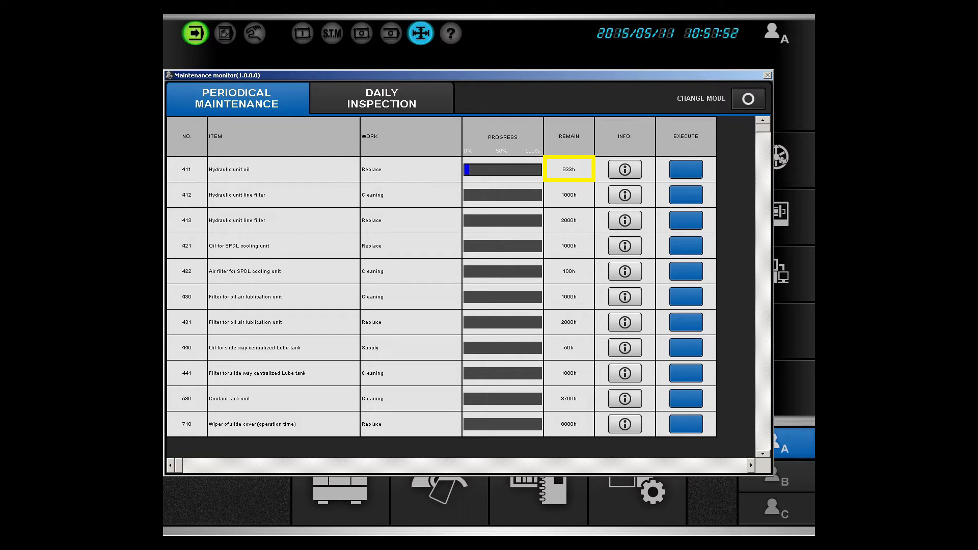
click(624, 169)
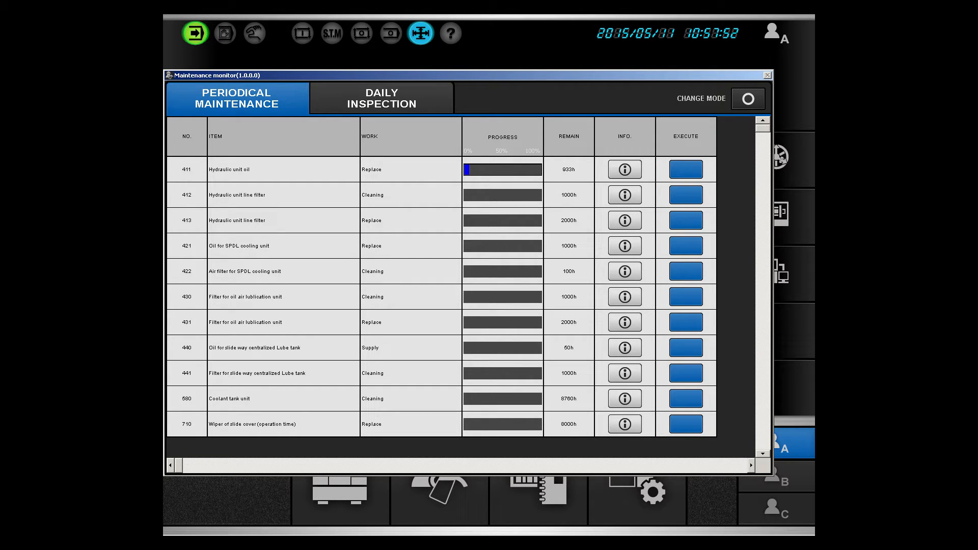
Show the Daily Inspection checklist and switch it into change mode.
click(381, 97)
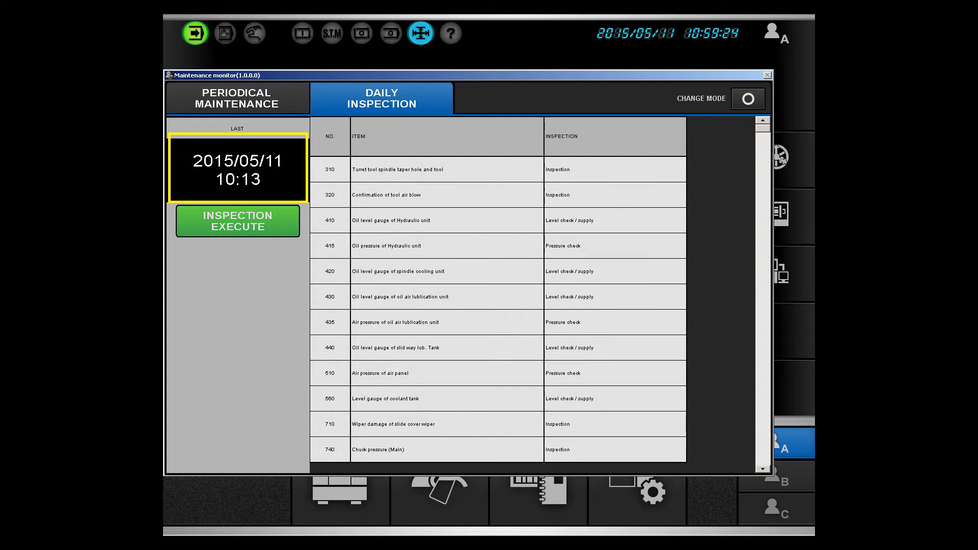
click(238, 221)
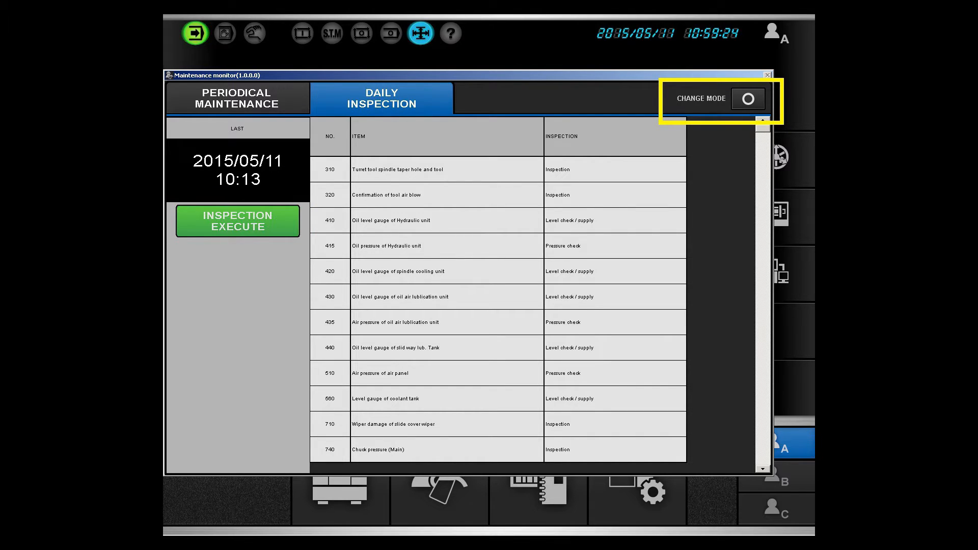
click(748, 99)
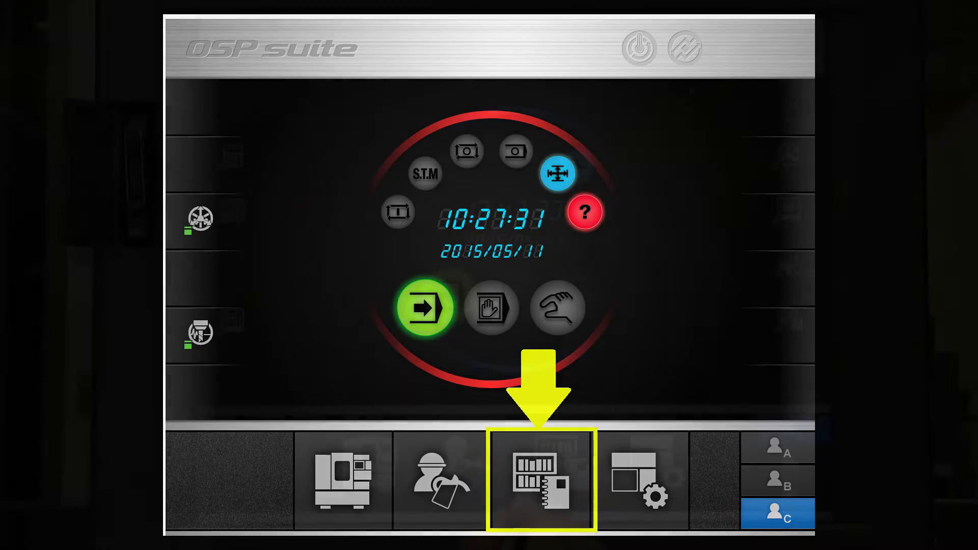
Search manual titles for FILTER and open section '6-8-2. Cleaning the filter'.
click(541, 479)
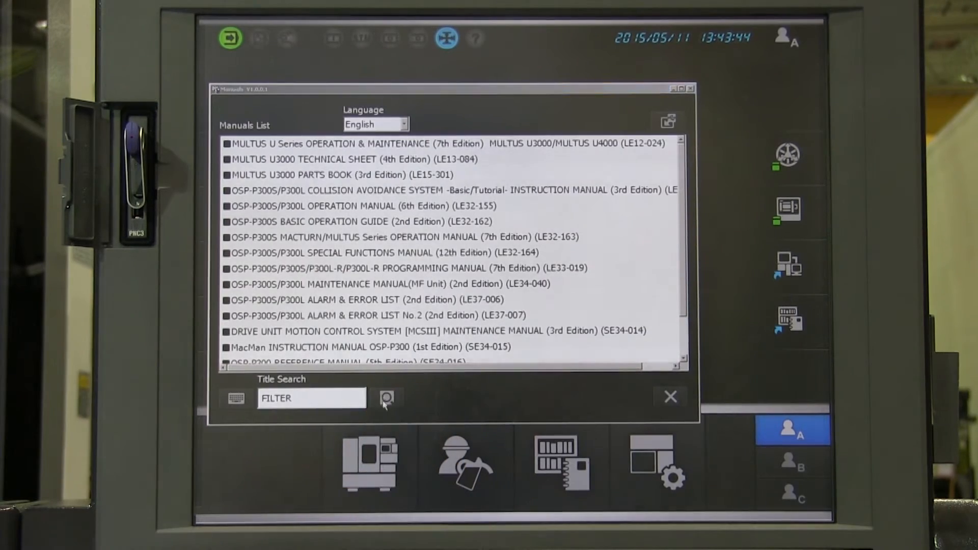
click(387, 398)
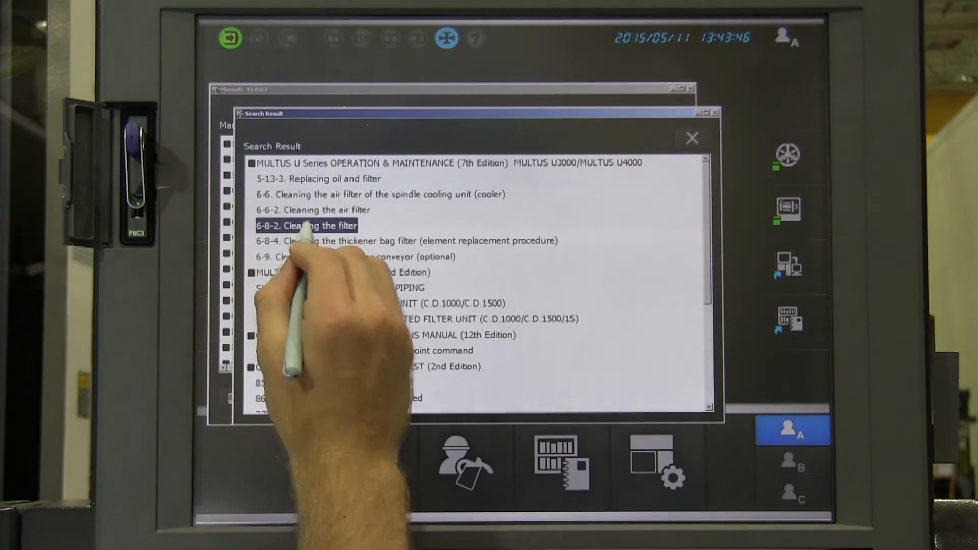
double_click(306, 225)
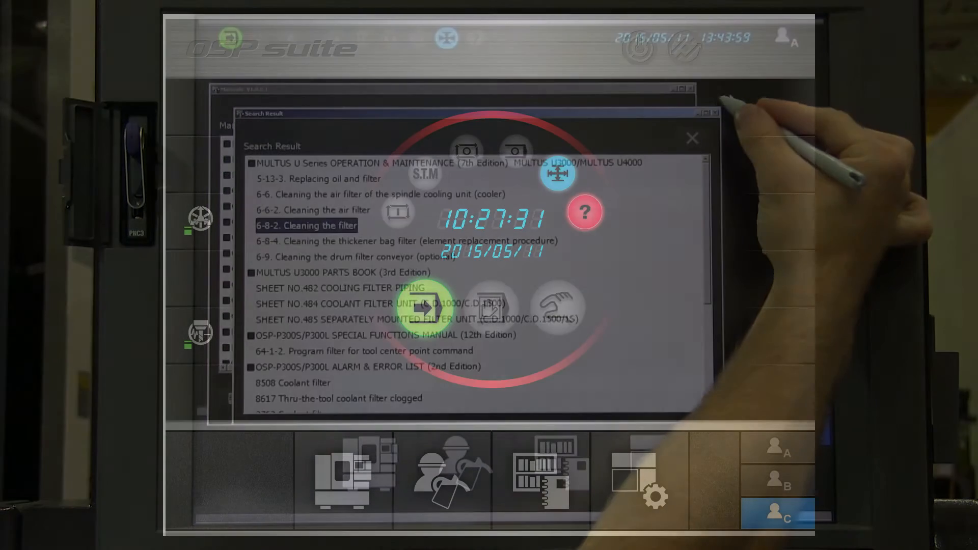
Launch the STL Viewer widget from widget setup to show the part's 3D model.
click(691, 137)
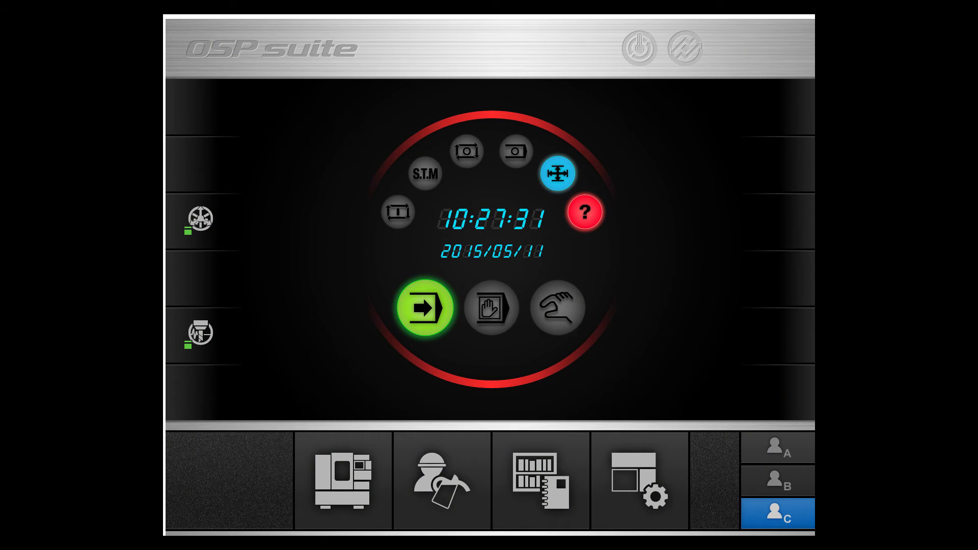
click(637, 479)
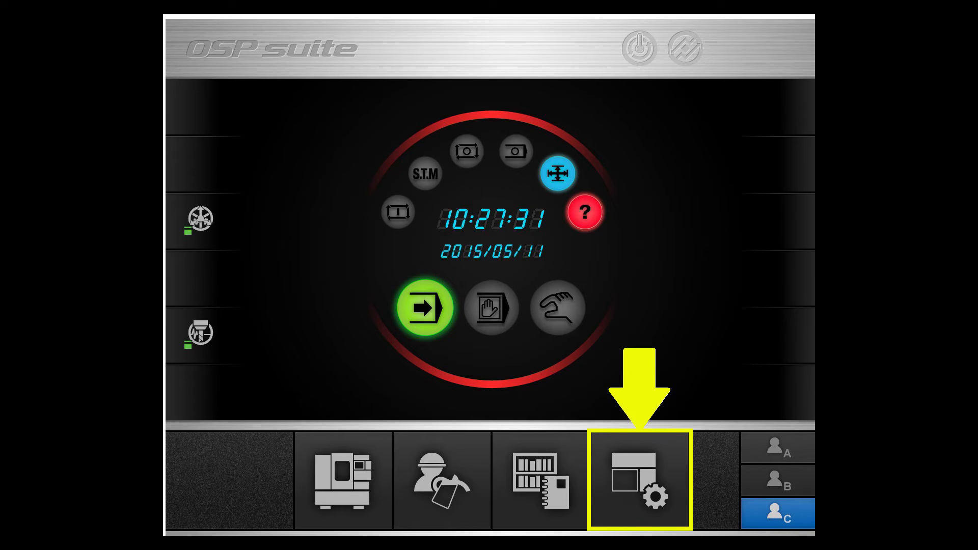
click(637, 480)
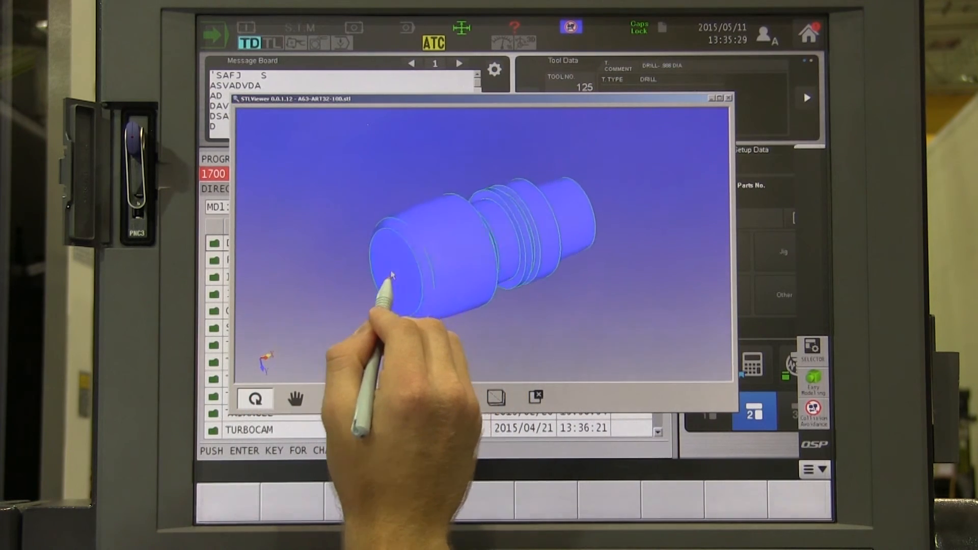
Orbit the part to its end face, show it transparent, then as a wireframe mesh.
drag(393, 274, 568, 284)
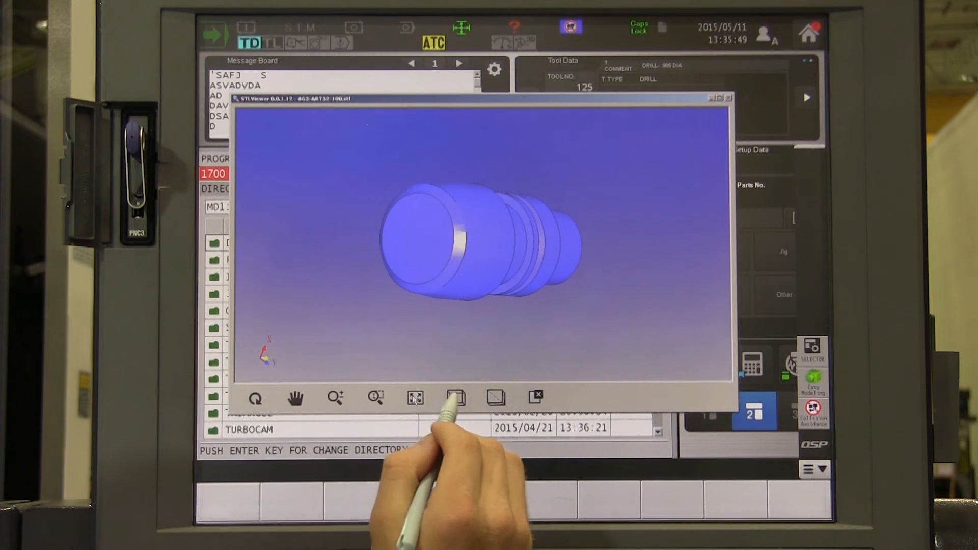
click(455, 399)
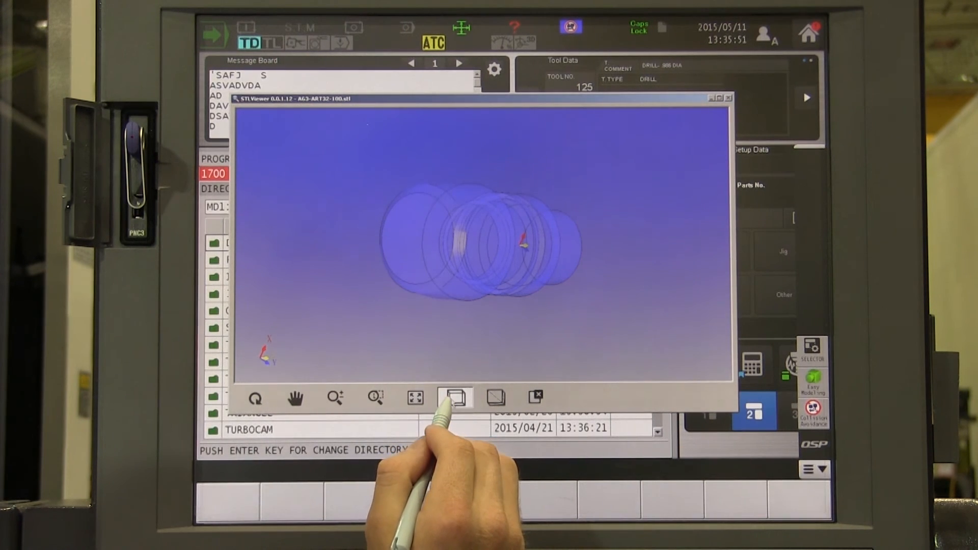
click(496, 398)
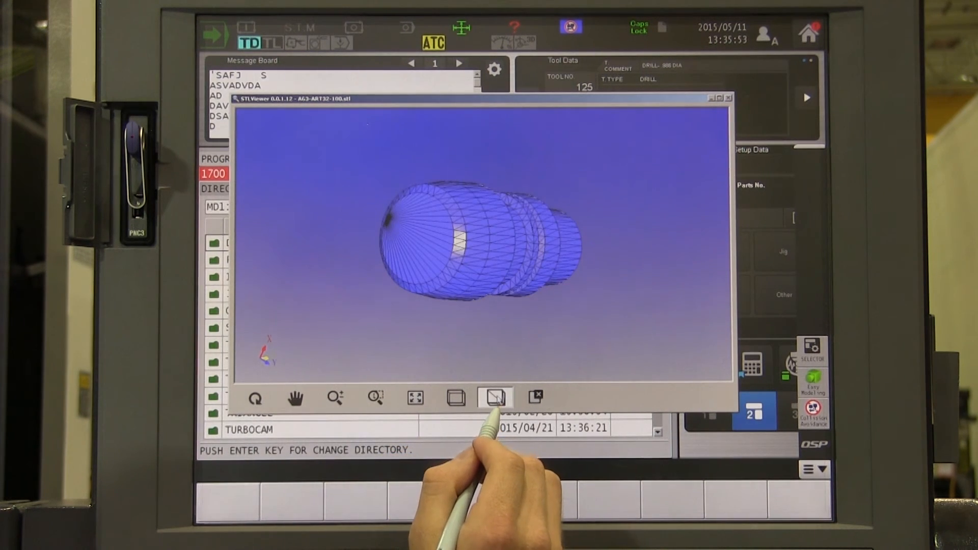
click(495, 397)
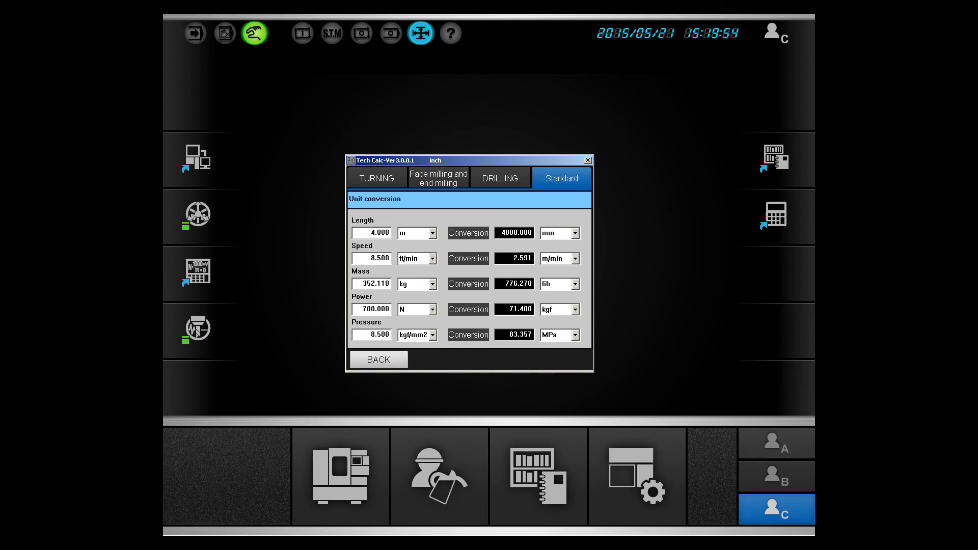
Use the Tech Calc Standard unit conversion fields, then return to the operation screen.
click(500, 177)
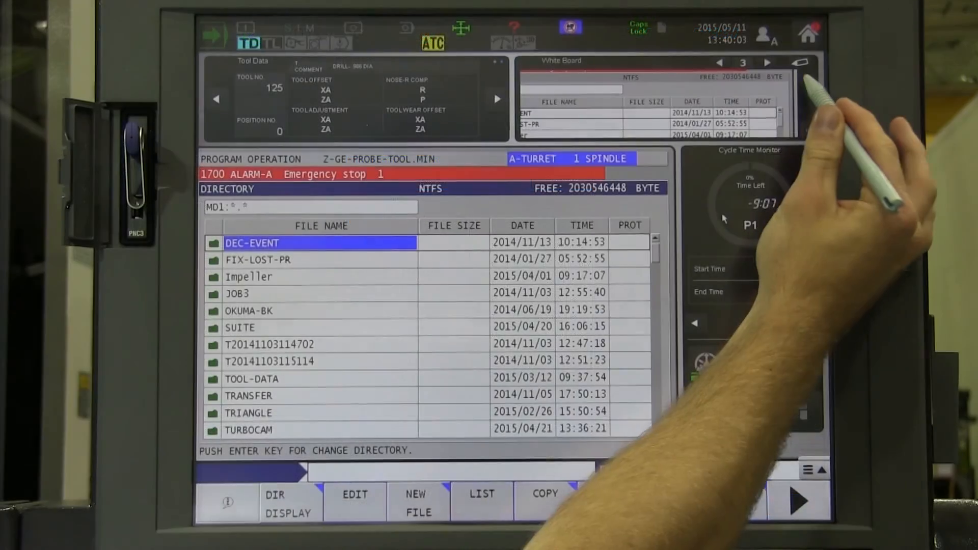
Handwrite OSP SUITE on the green whiteboard page and save it.
click(801, 62)
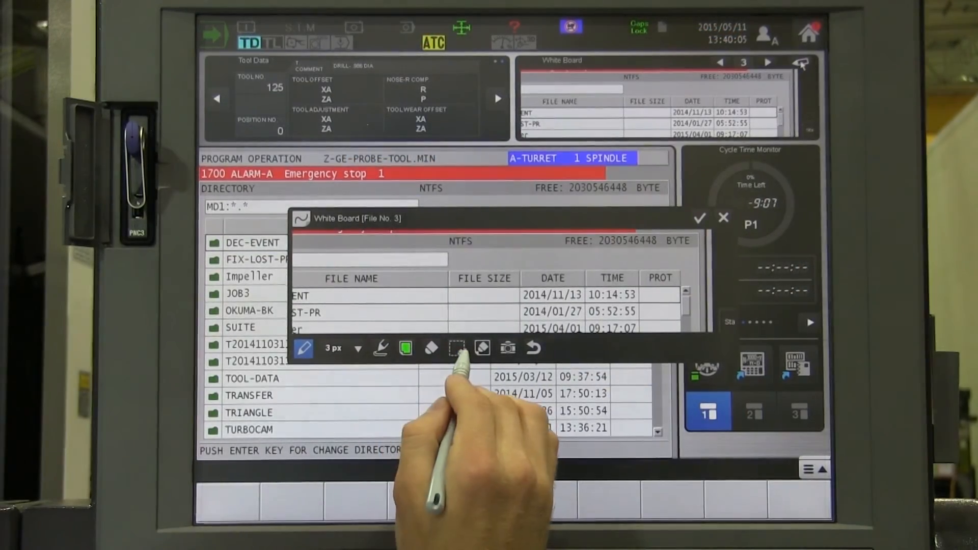
click(482, 349)
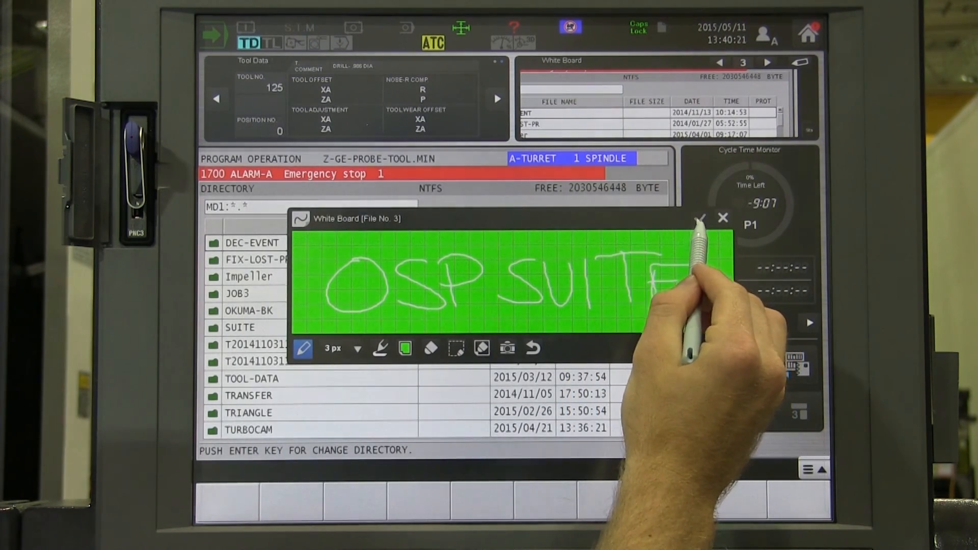
click(700, 218)
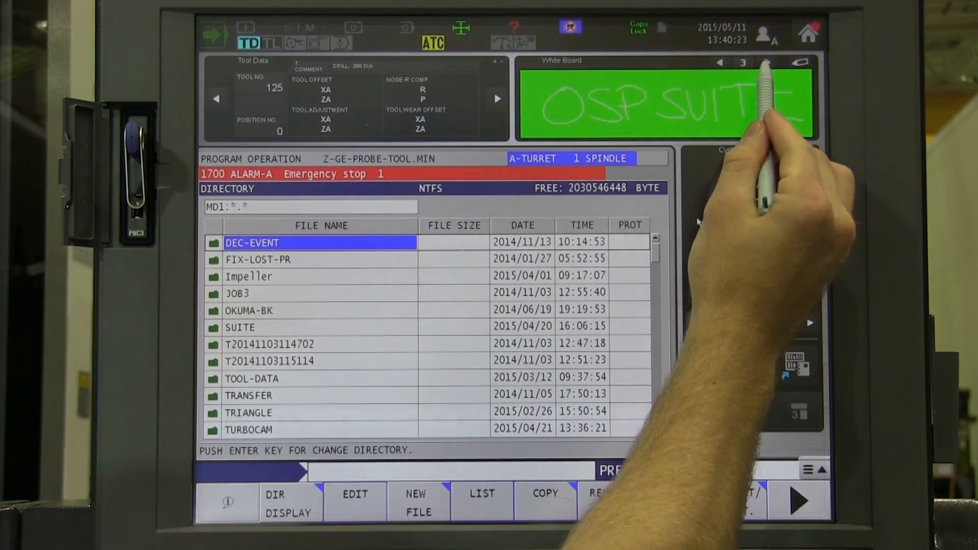
On the next whiteboard page, circle the emergency stop alarm line and save it.
click(766, 62)
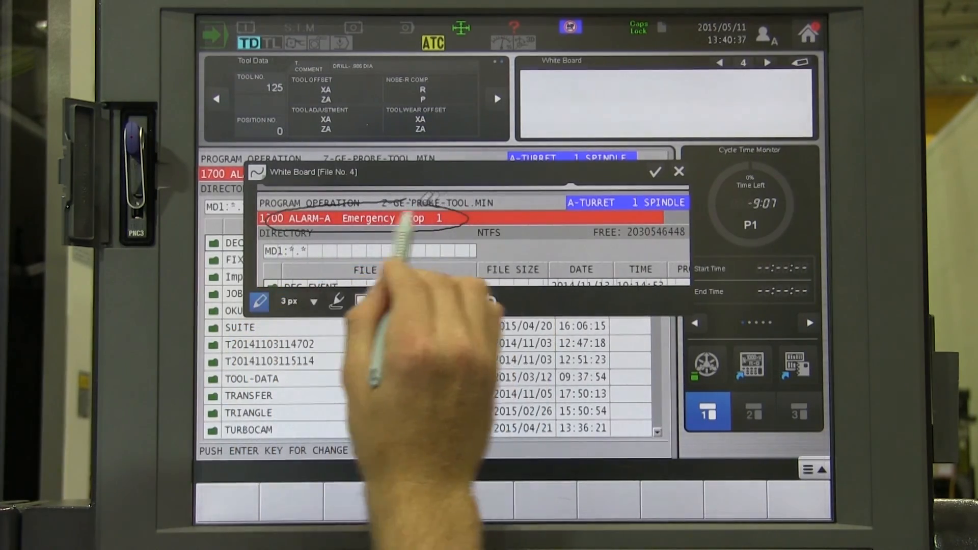
click(655, 172)
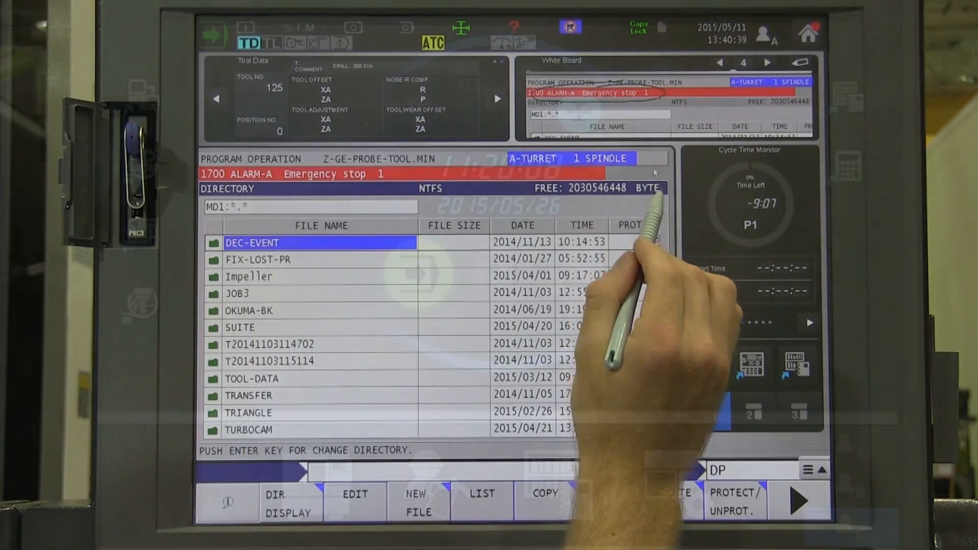
click(806, 35)
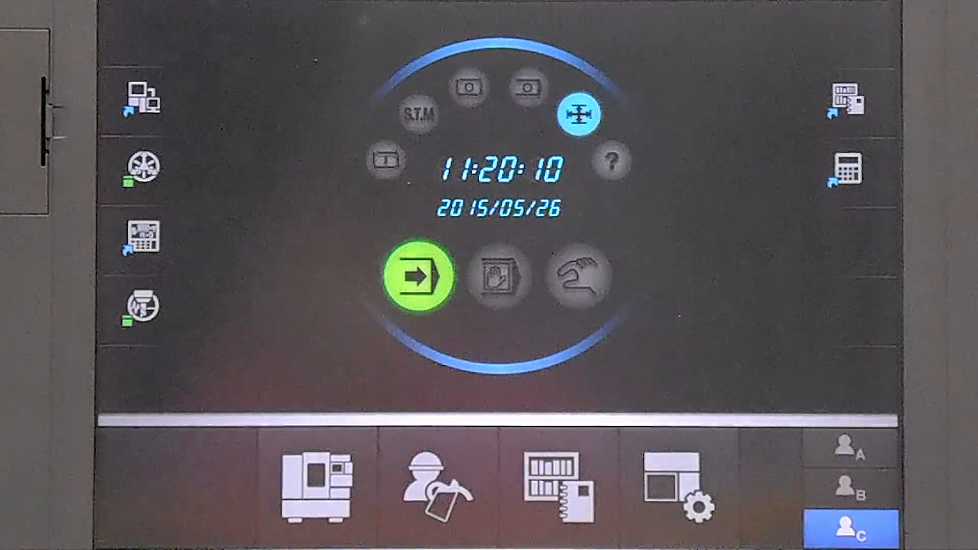